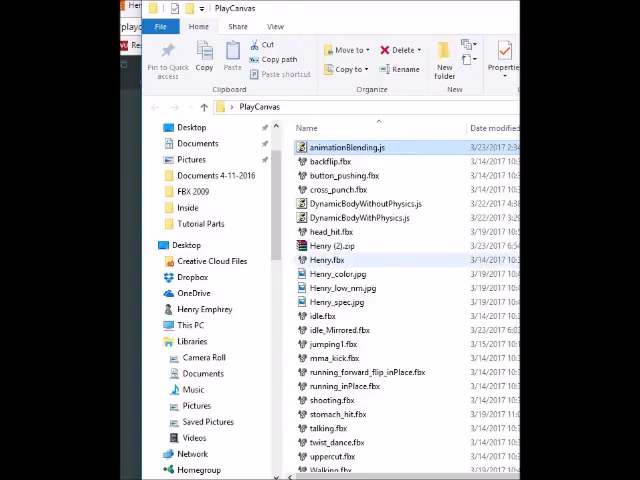
# Browse the editor panels and menus around the default scene before editing it.
pyautogui.click(324, 316)
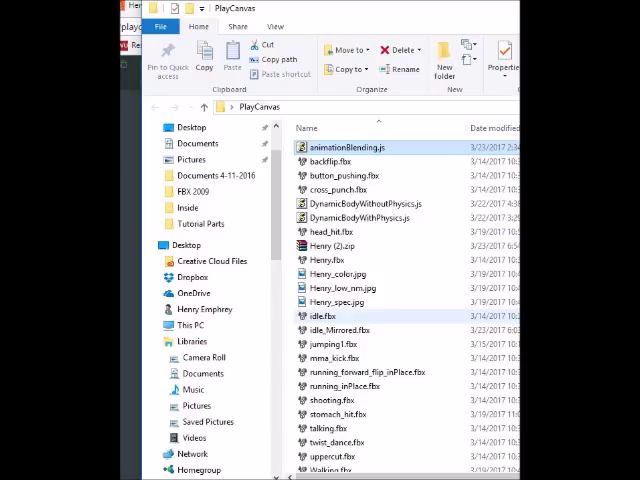
pyautogui.click(334, 398)
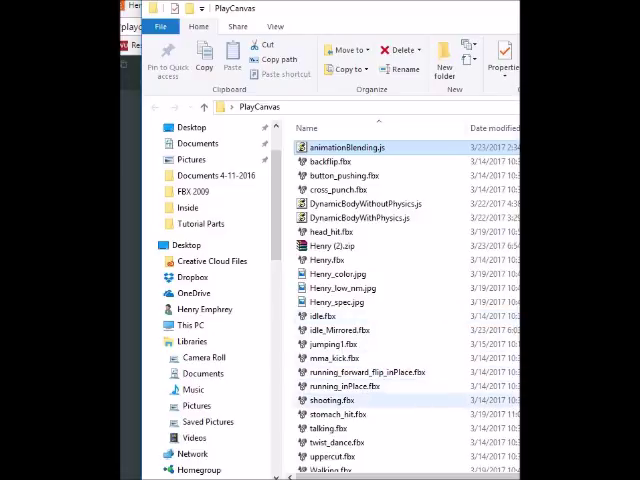
pyautogui.scroll(-3)
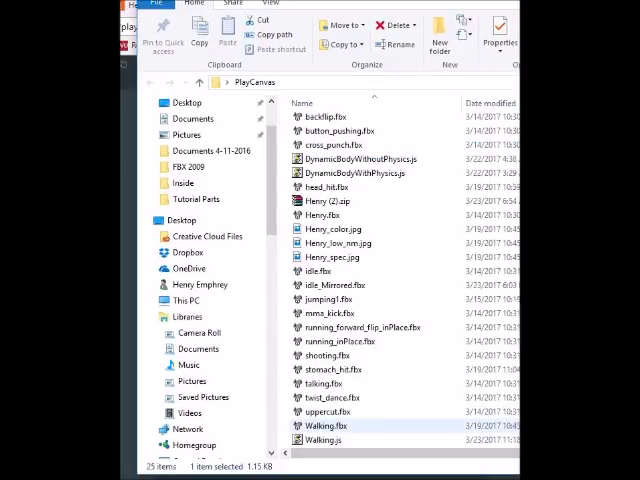
pyautogui.click(320, 272)
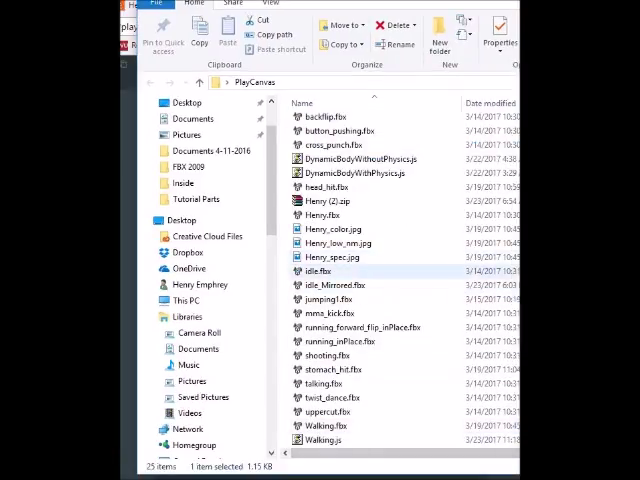
pyautogui.click(328, 426)
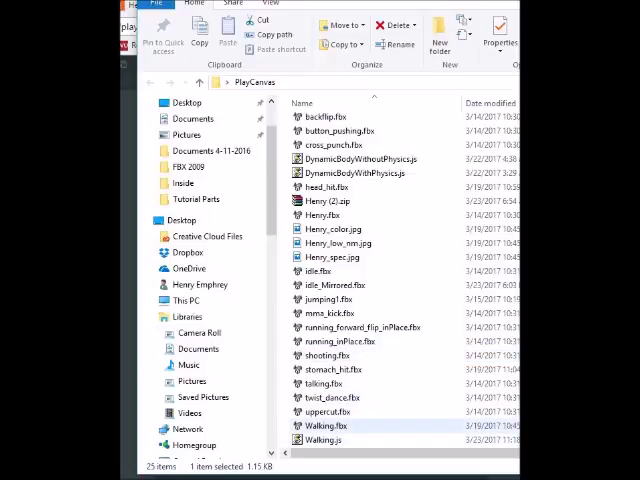
pyautogui.click(336, 412)
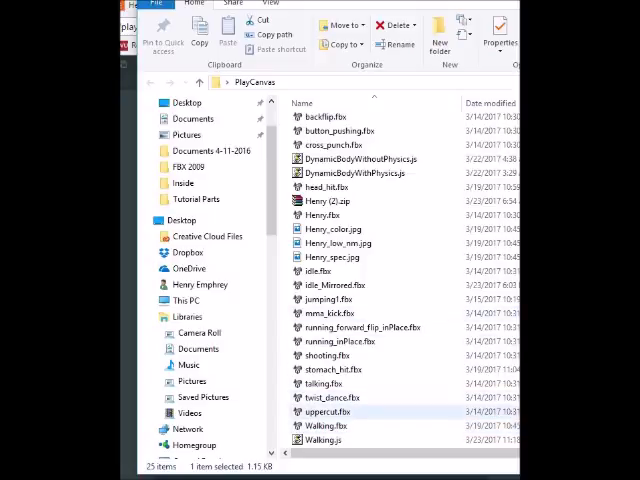
pyautogui.click(320, 272)
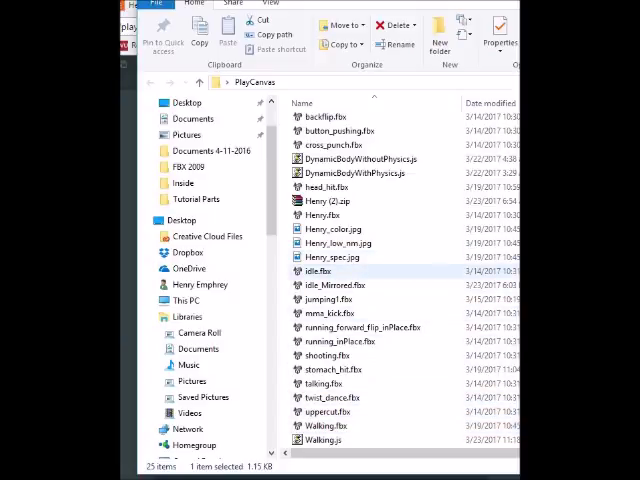
pyautogui.click(332, 368)
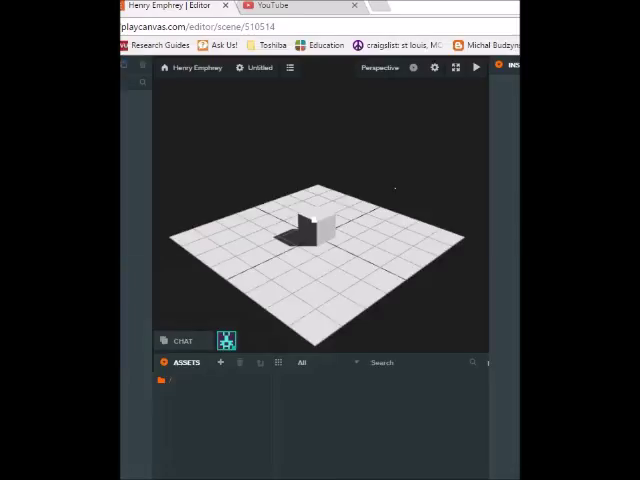
pyautogui.moveTo(304, 396)
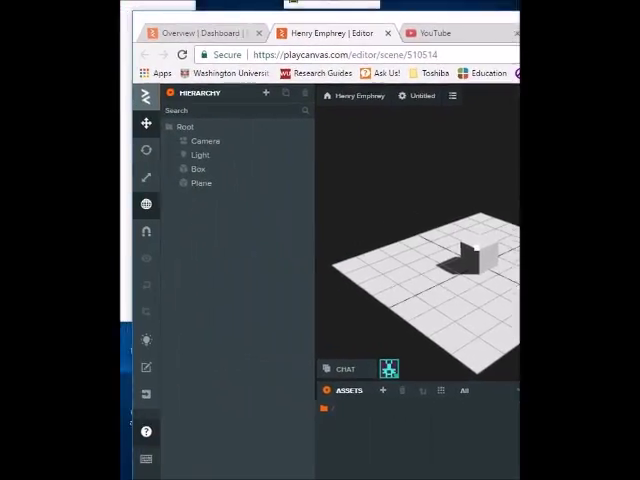
# Select the Plane and Box entities in the Hierarchy for removal.
pyautogui.click(202, 184)
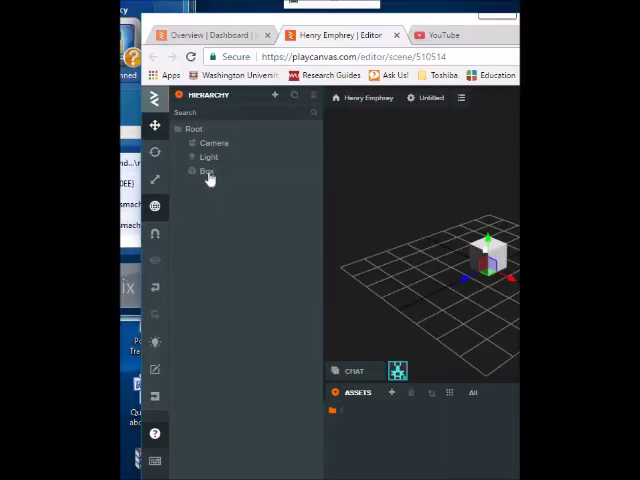
pyautogui.click(206, 170)
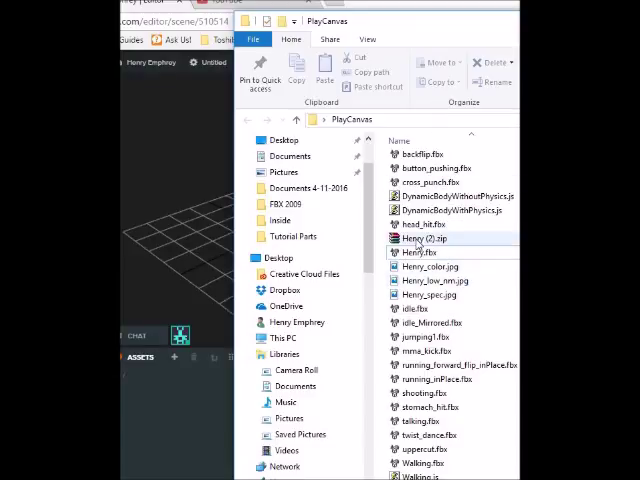
# Select Henry.fbx and add idle.fbx to the selection in the PlayCanvas folder.
pyautogui.click(424, 252)
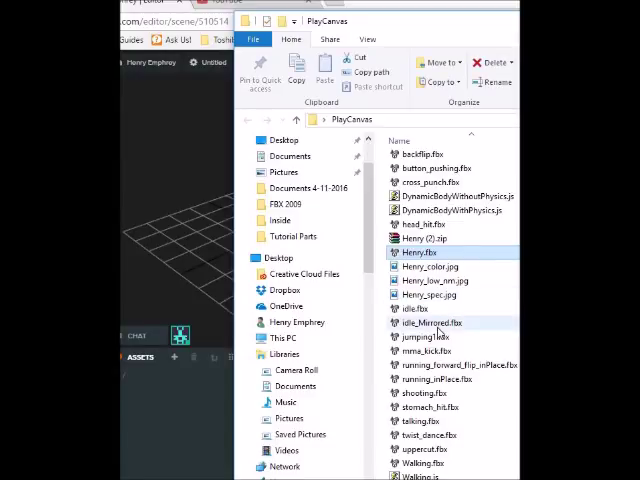
pyautogui.moveTo(410, 308)
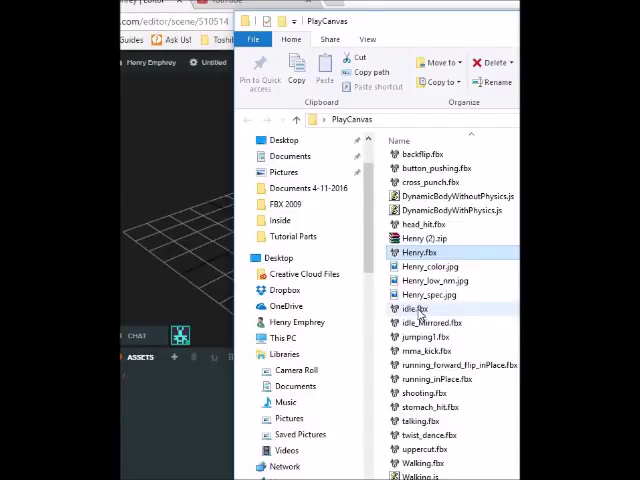
pyautogui.click(420, 310)
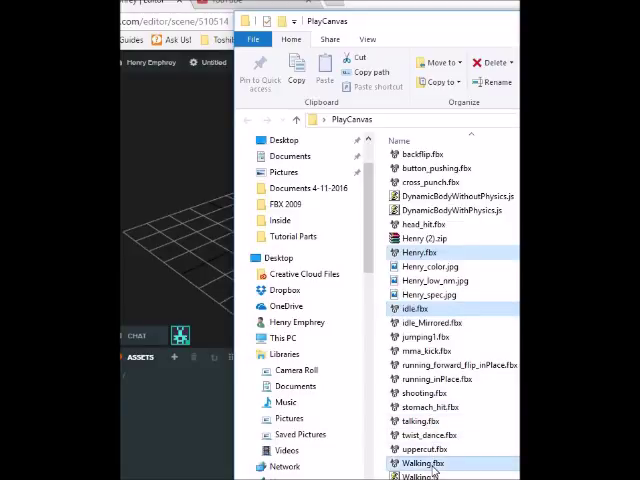
pyautogui.moveTo(460, 280)
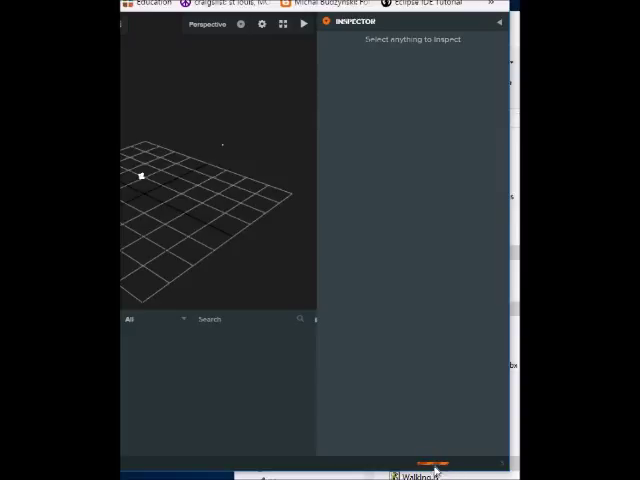
pyautogui.moveTo(470, 470)
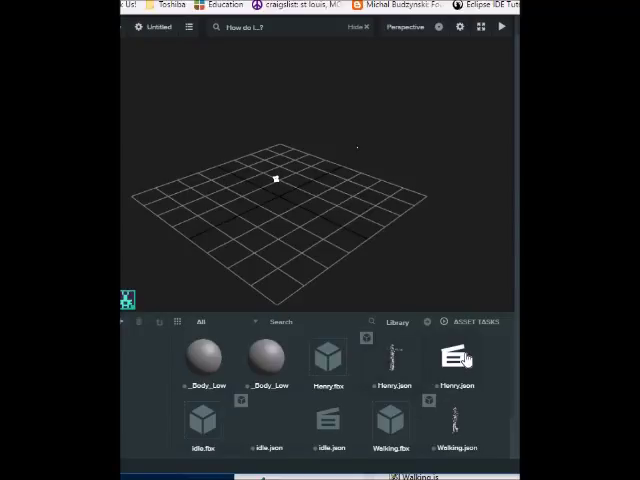
pyautogui.moveTo(460, 356)
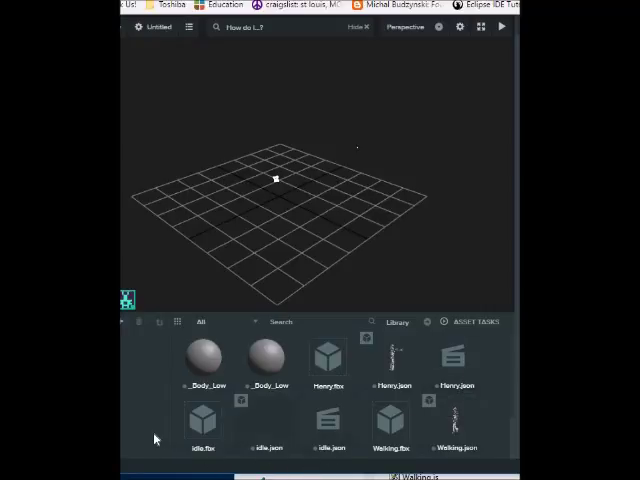
# Choose the imported Henry model asset so a Henry entity uses Henry.json.
pyautogui.click(202, 424)
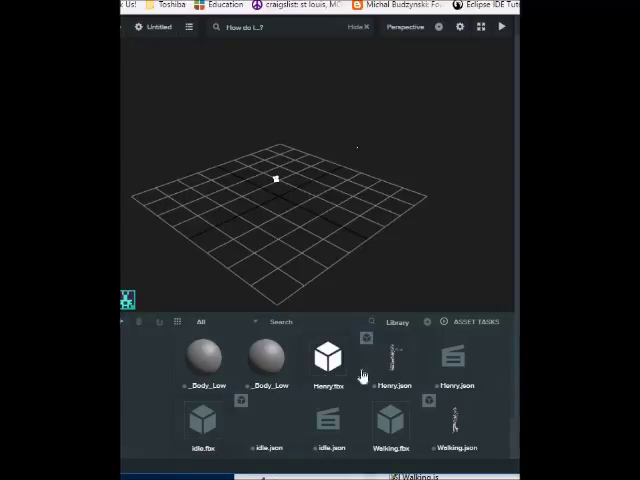
pyautogui.click(202, 424)
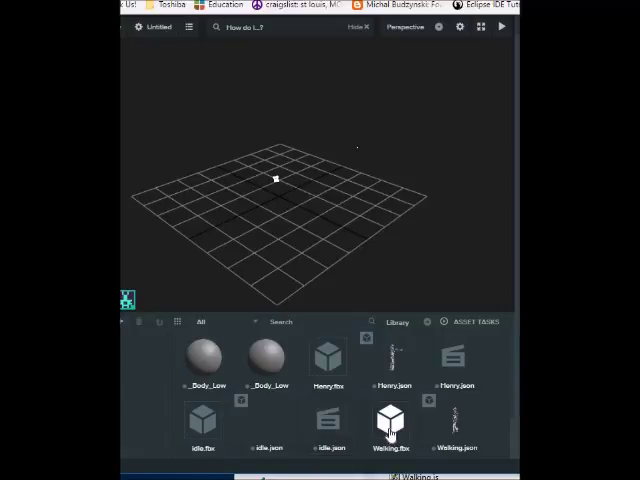
pyautogui.moveTo(390, 440)
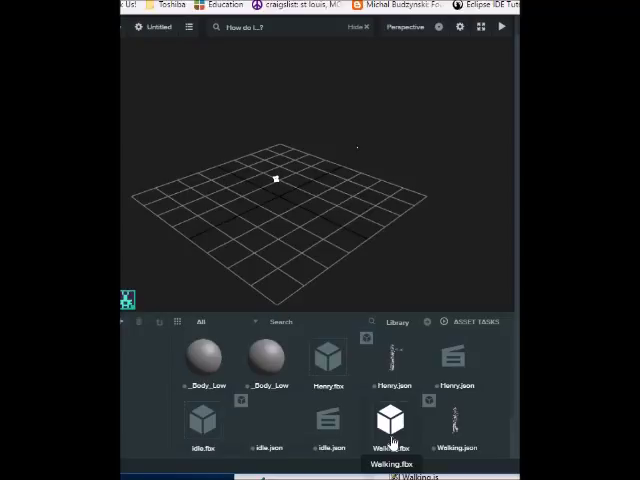
pyautogui.moveTo(456, 424)
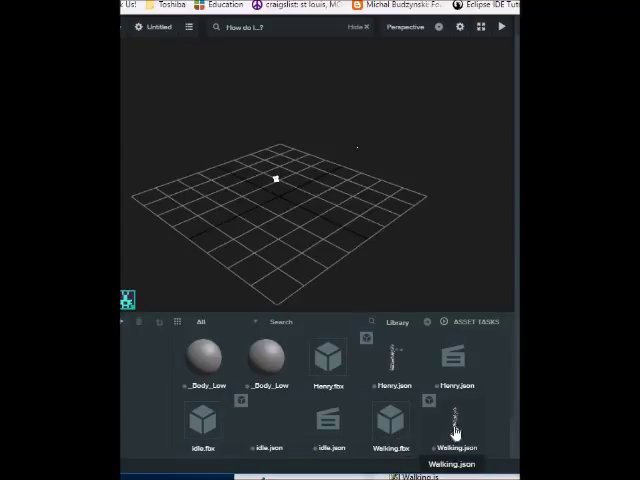
pyautogui.scroll(-3)
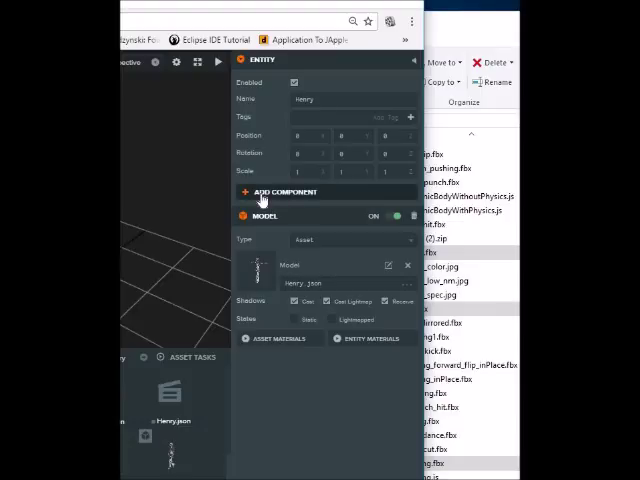
# Add an Animation component to the Henry entity.
pyautogui.click(284, 192)
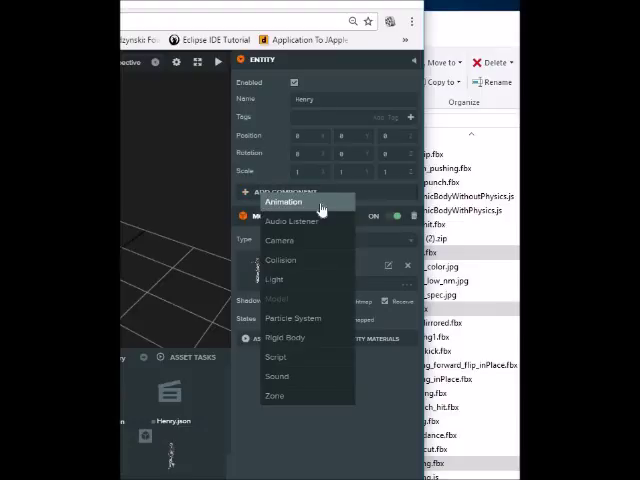
pyautogui.click(284, 200)
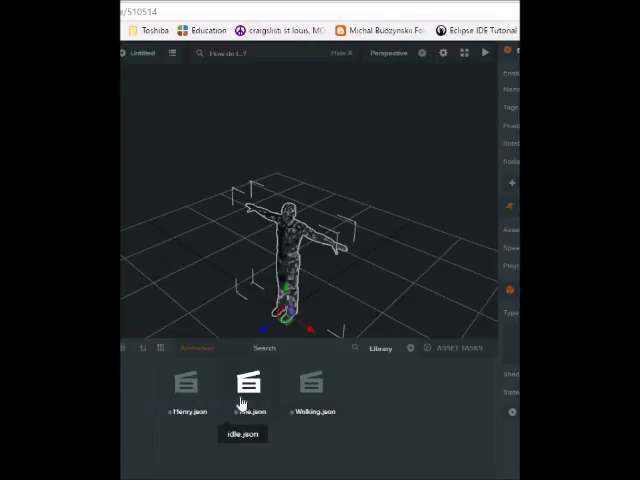
pyautogui.moveTo(372, 360)
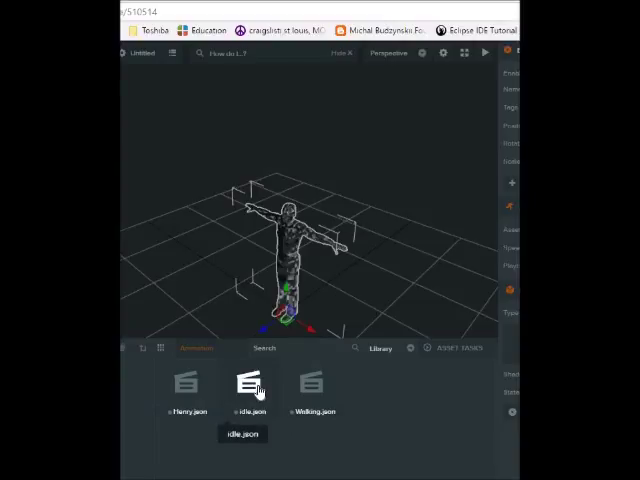
pyautogui.moveTo(460, 114)
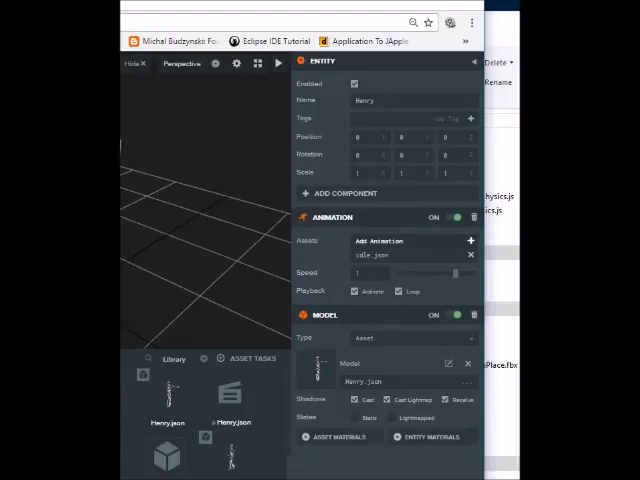
pyautogui.moveTo(404, 244)
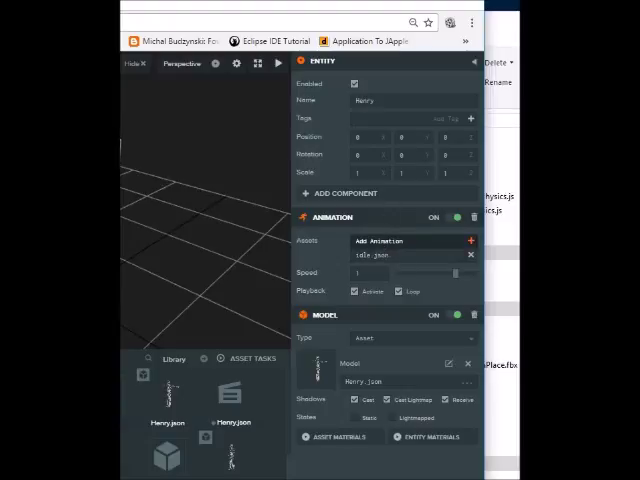
pyautogui.moveTo(408, 258)
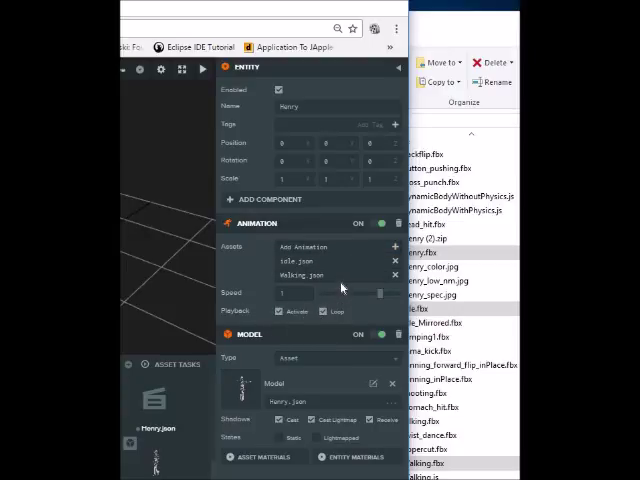
pyautogui.moveTo(324, 412)
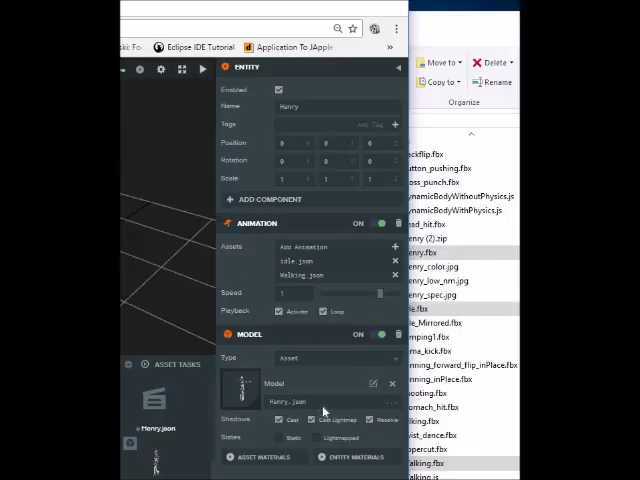
pyautogui.moveTo(332, 388)
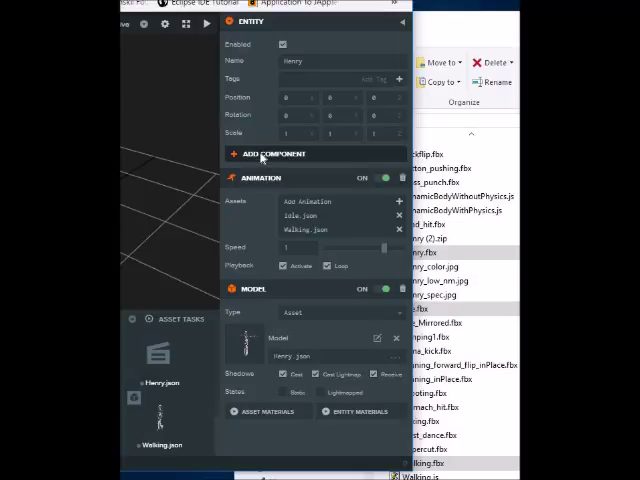
# Add a Script component to Henry and name the new script walking.js.
pyautogui.click(268, 154)
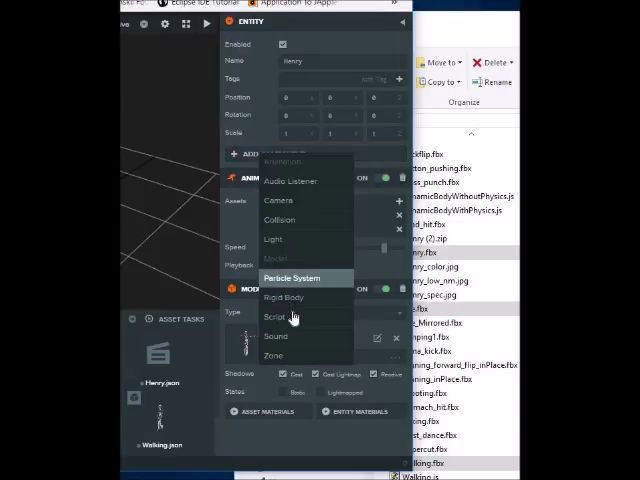
pyautogui.click(290, 312)
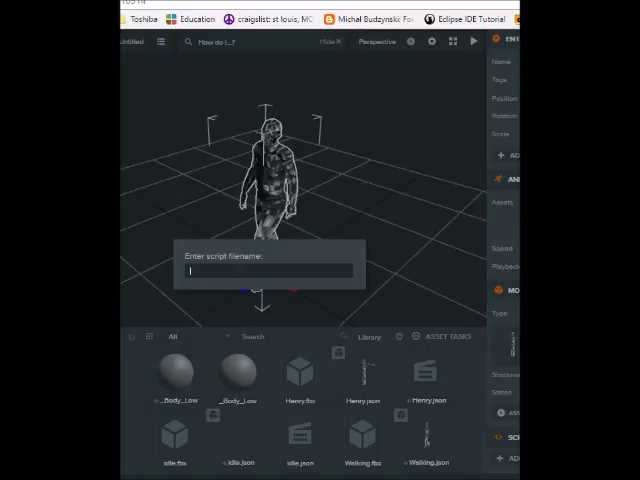
pyautogui.write('walking')
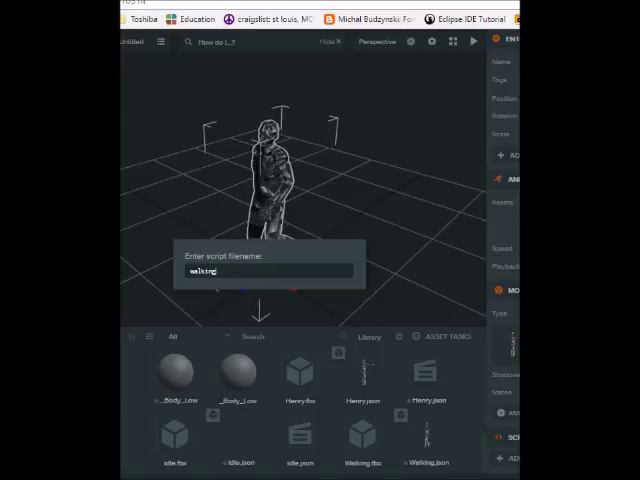
pyautogui.write('.js')
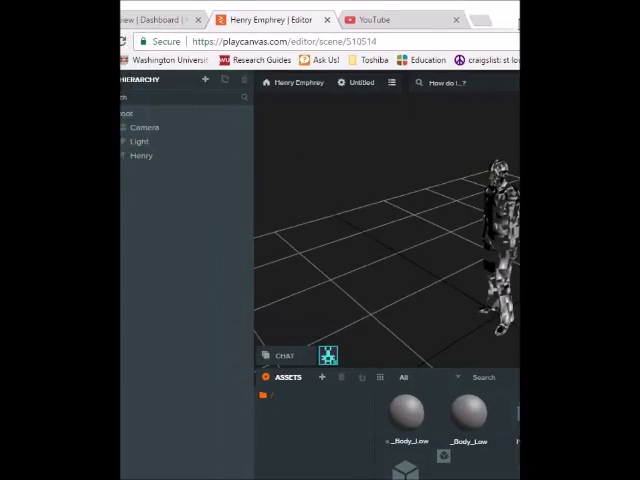
# Select Henry to show its Scripts section and the walking.js asset.
pyautogui.click(144, 156)
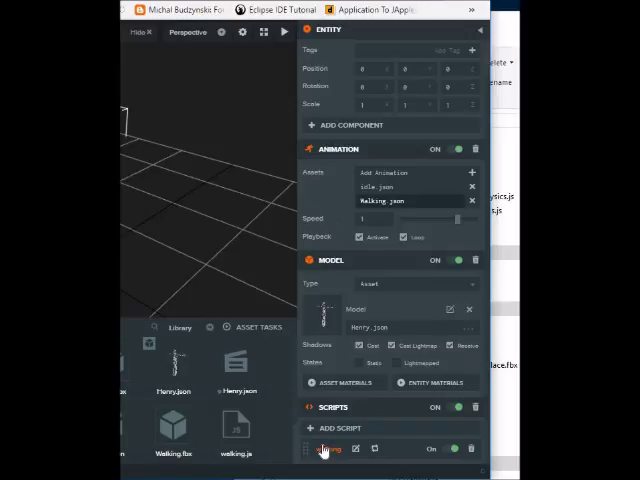
pyautogui.click(236, 424)
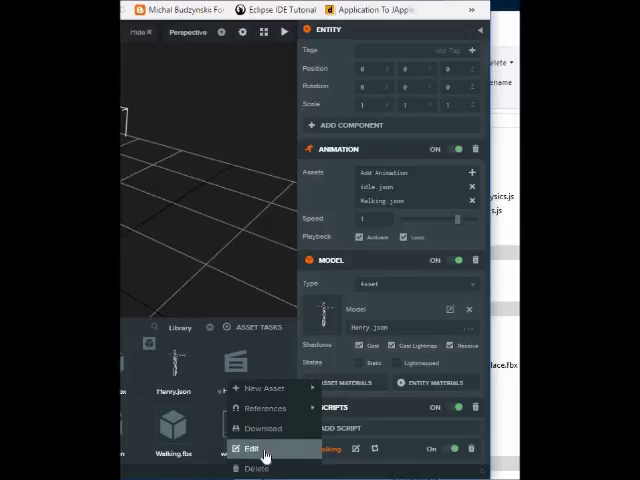
# Open walking.js in the code editor.
pyautogui.click(248, 448)
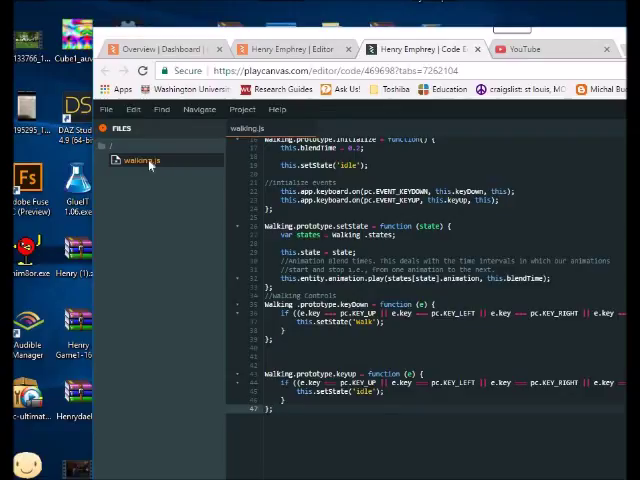
pyautogui.rightClick(140, 160)
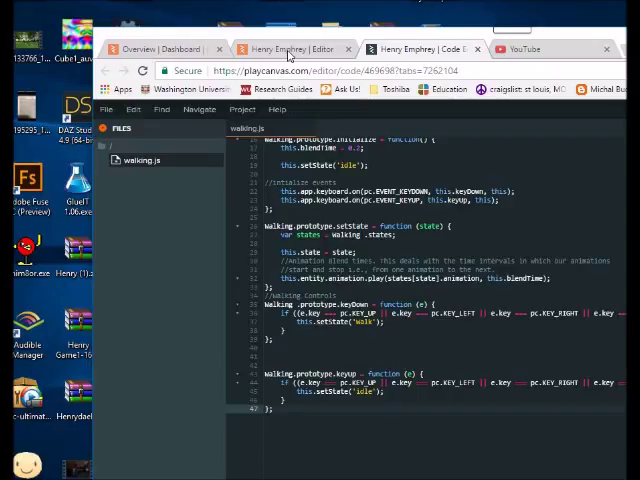
pyautogui.moveTo(290, 50)
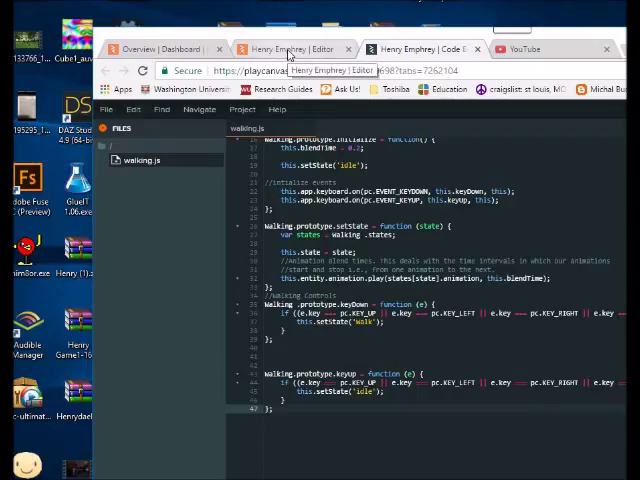
# Return to the Henry scene editor and show the Launch options.
pyautogui.click(290, 48)
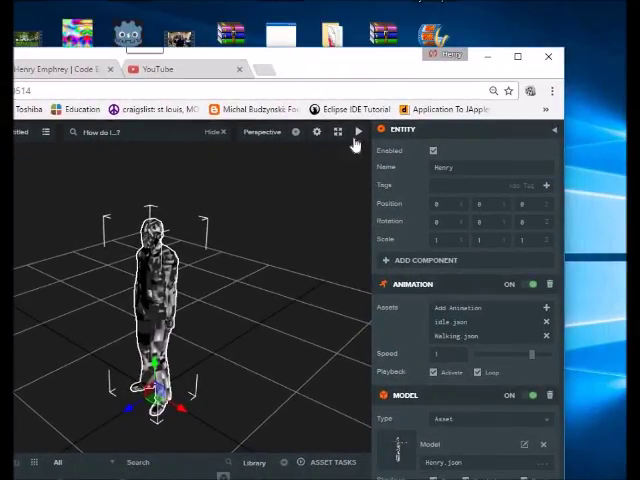
pyautogui.click(358, 132)
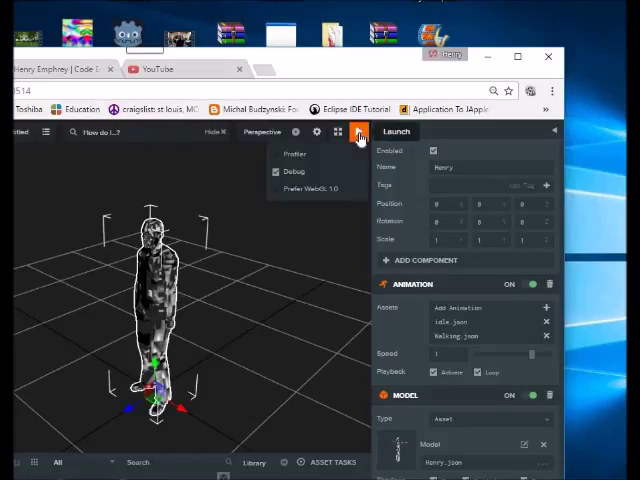